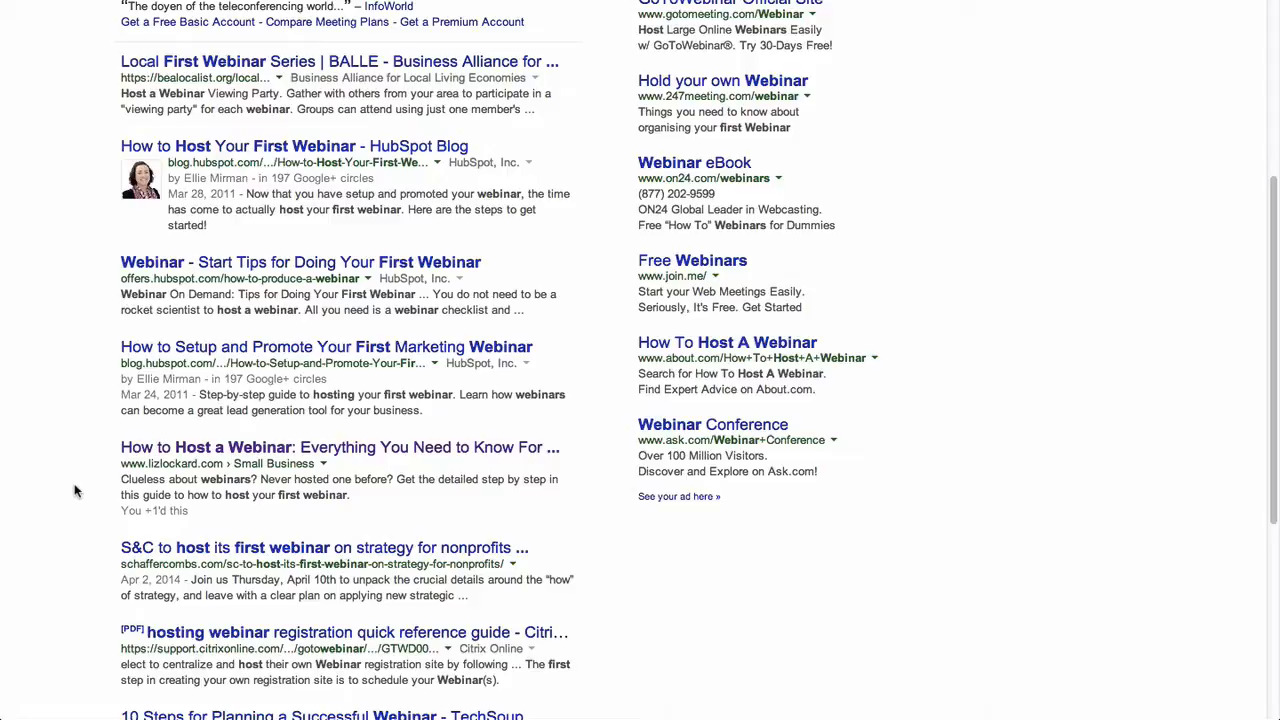
mouse_move(122, 483)
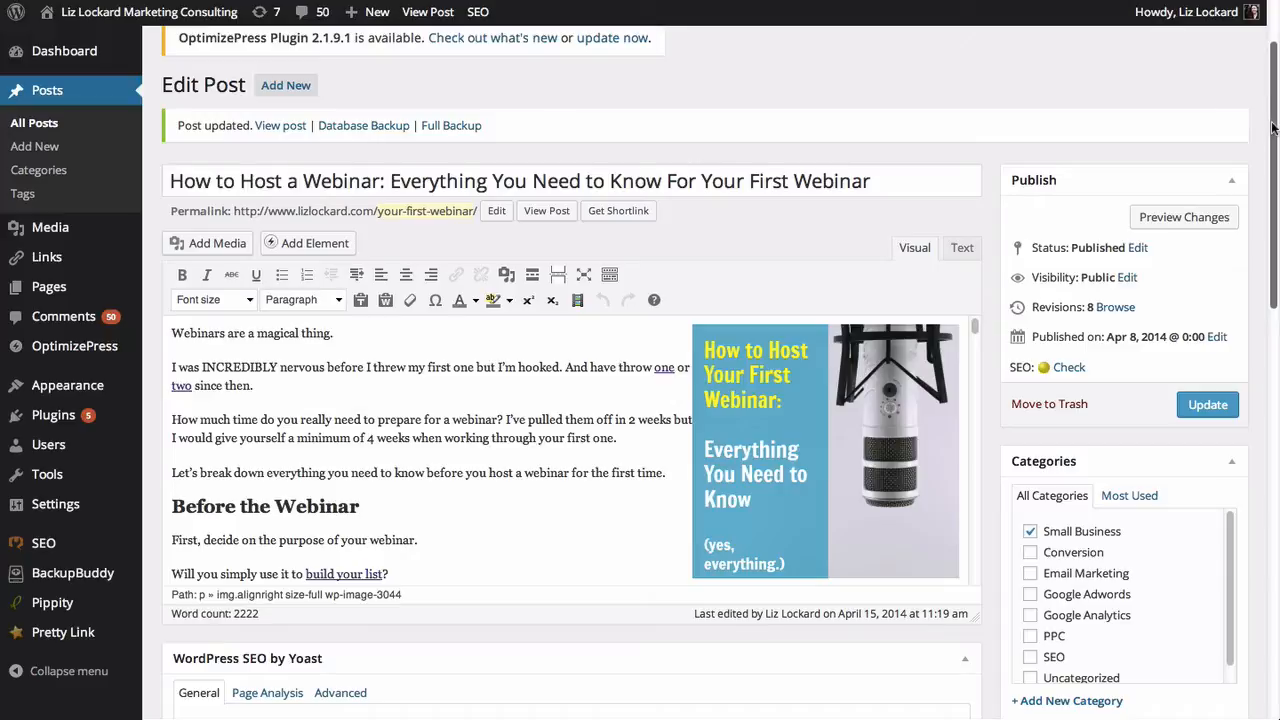
Scroll down to the Yoast SEO box showing the snippet preview and focus keyword 'host a webinar'.
scroll("down", 3)
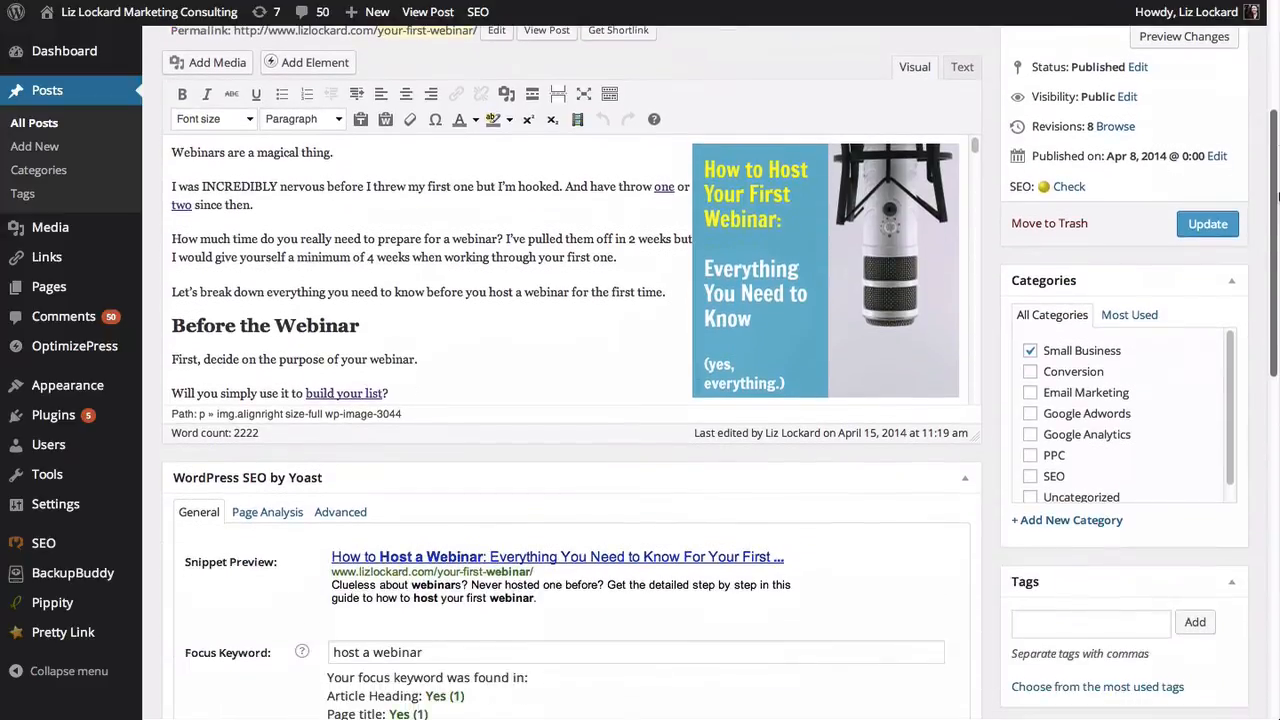
scroll("down", 3)
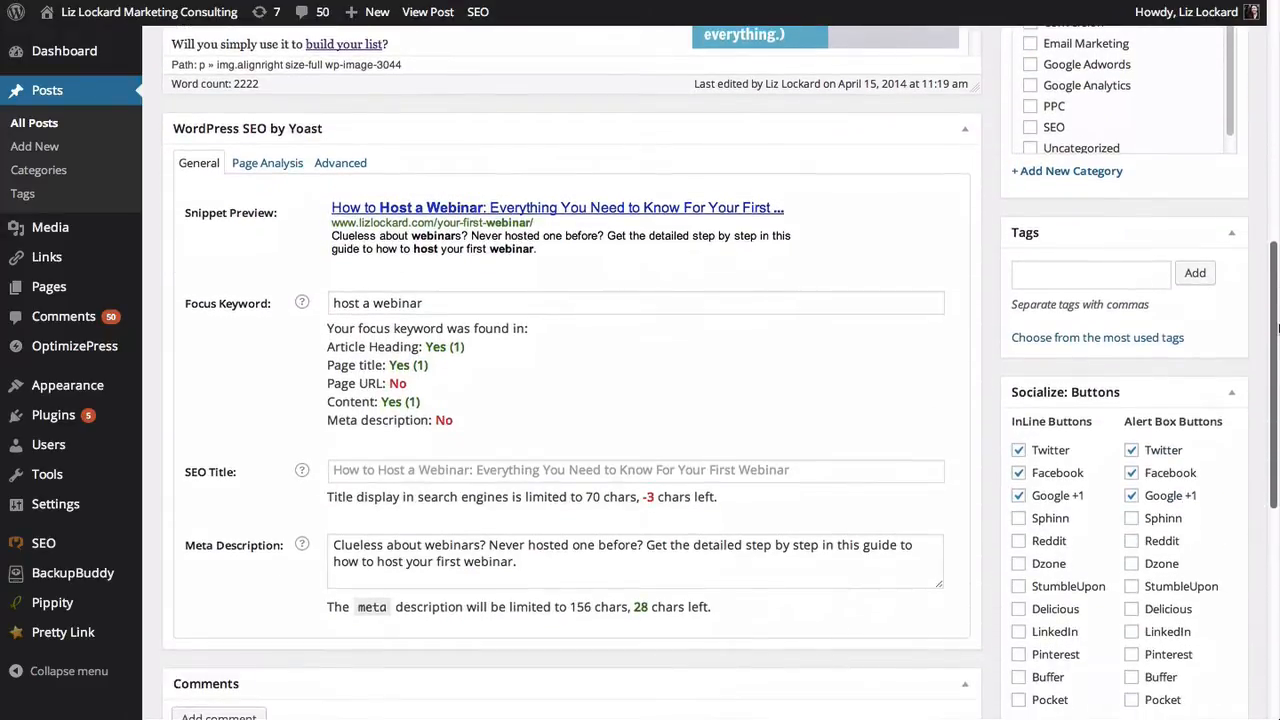
scroll("down", 3)
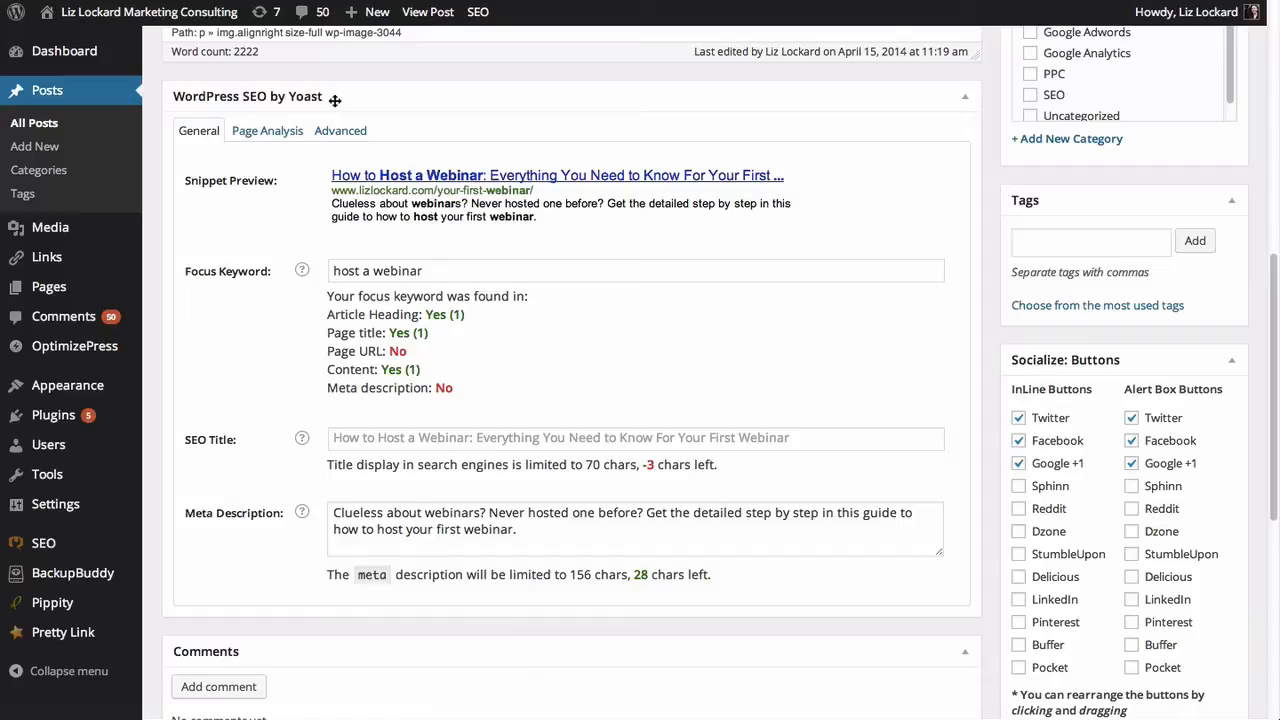
mouse_move(198, 301)
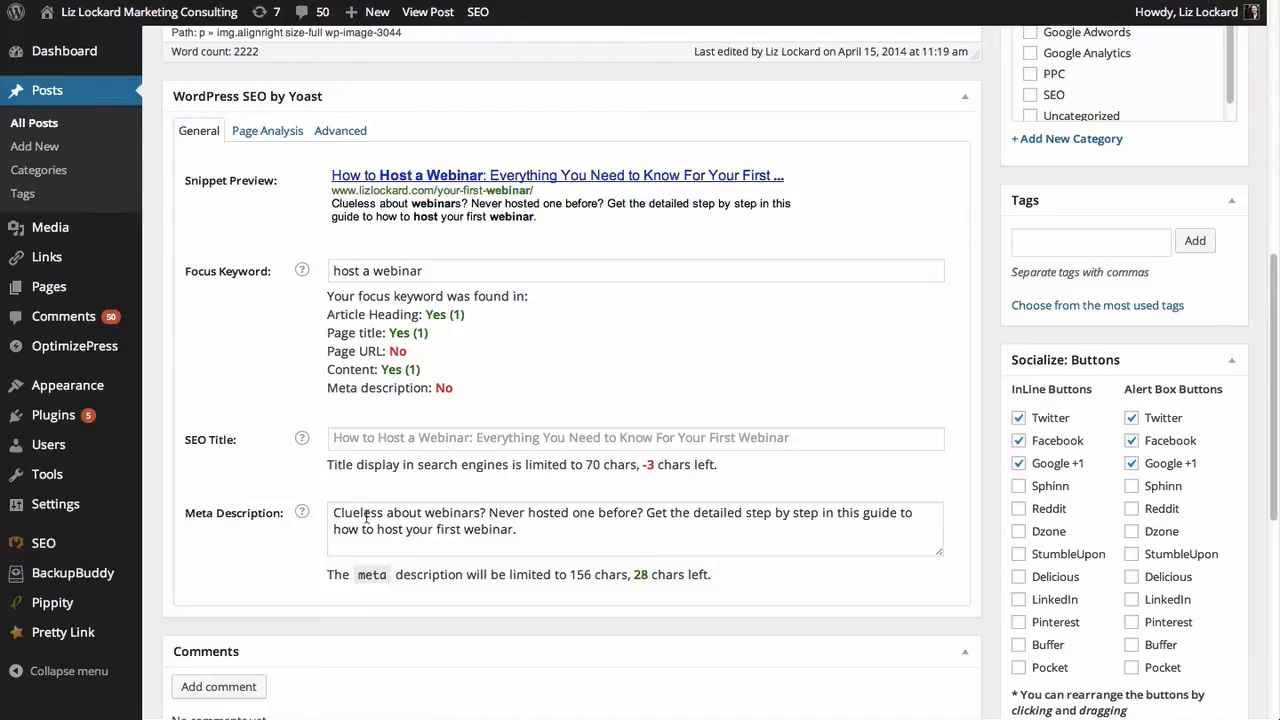
left_click(670, 528)
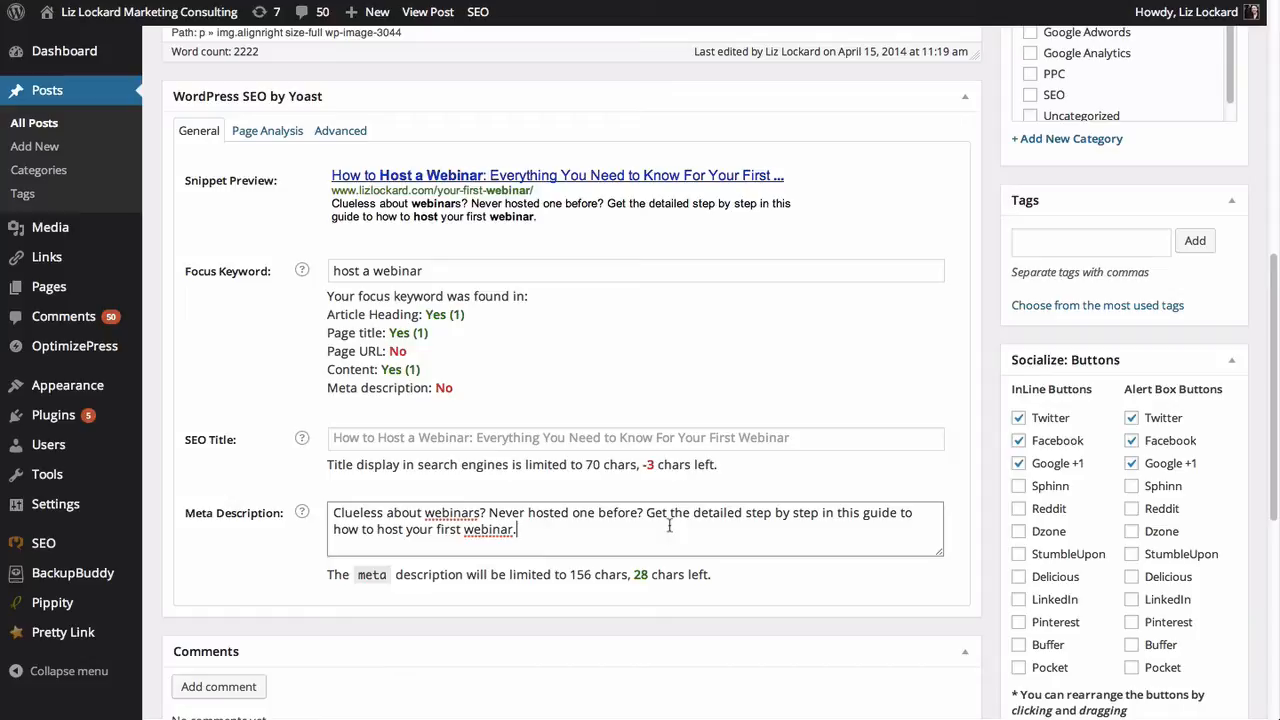
mouse_move(340, 577)
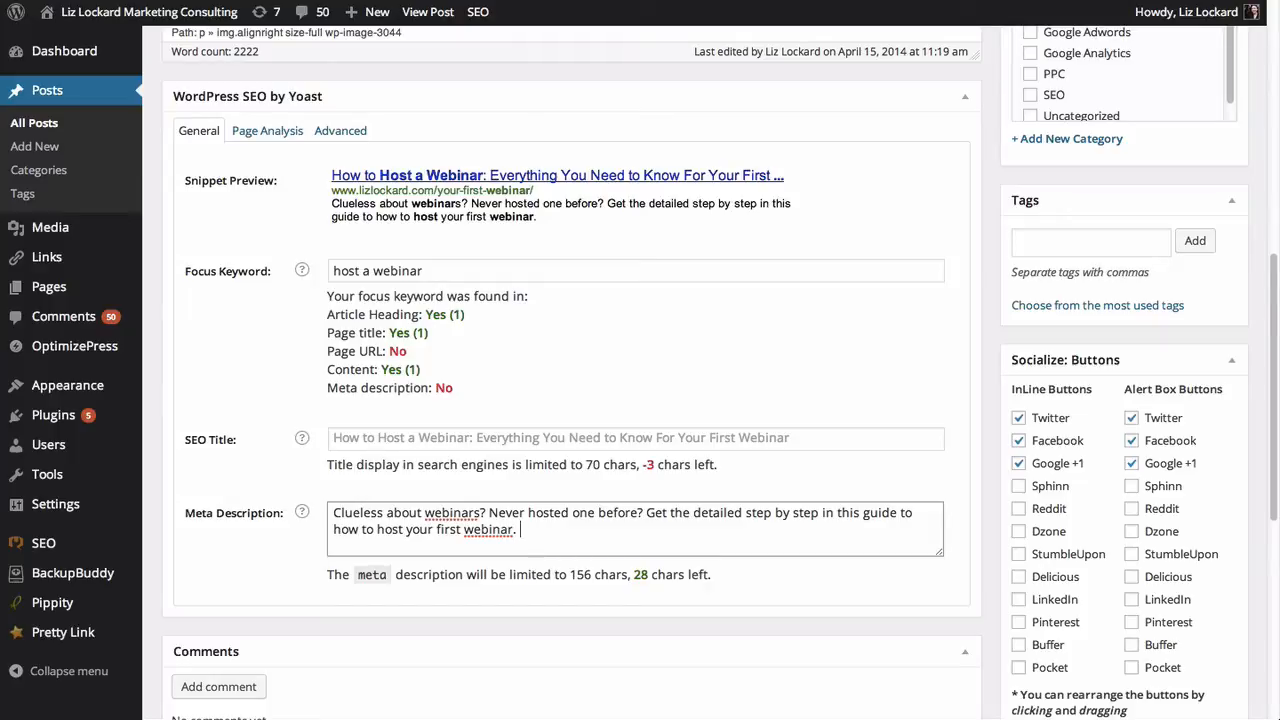
type("The")
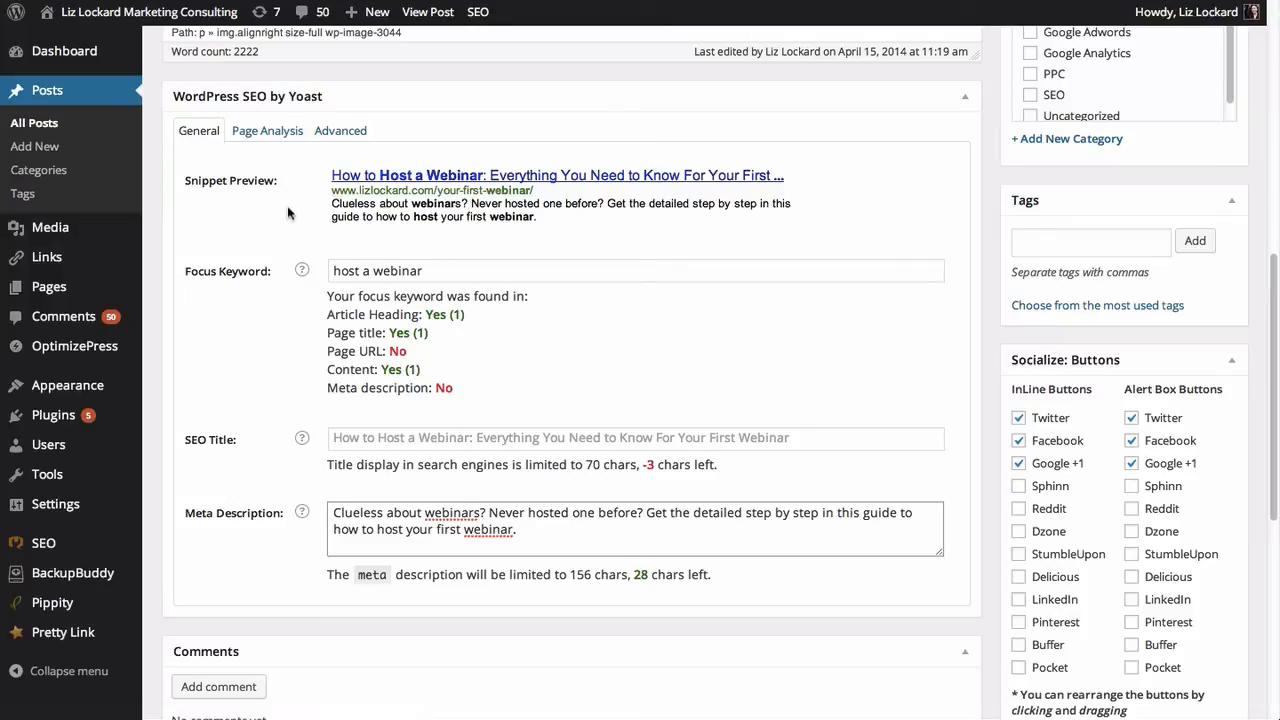
mouse_move(393, 563)
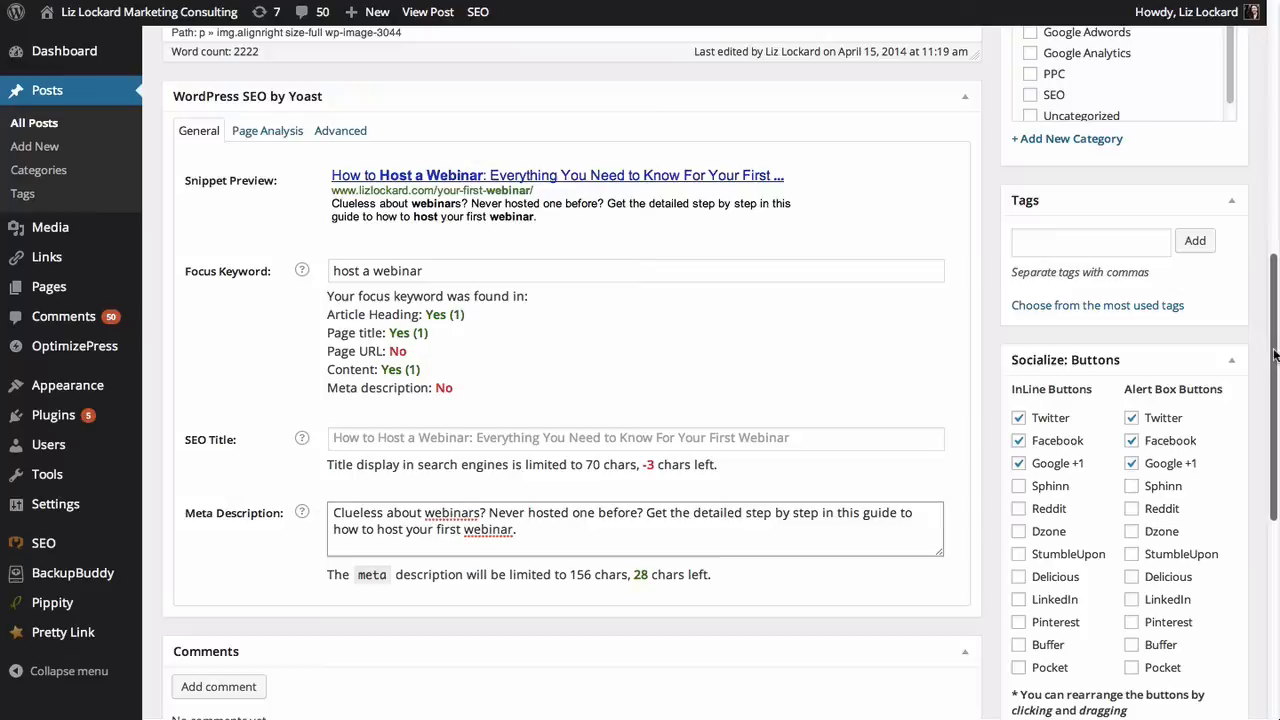
Scroll back up to the Publish box at the top of the webinar post editor.
scroll("up", 3)
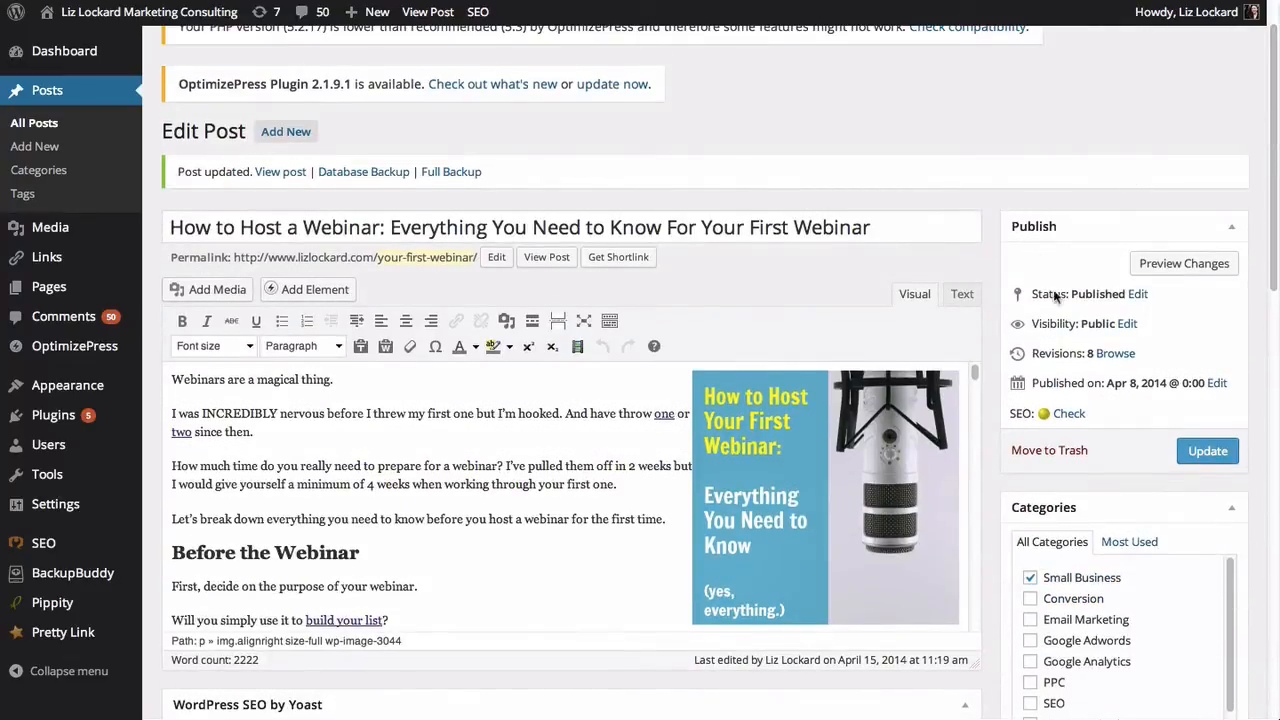
mouse_move(1207, 451)
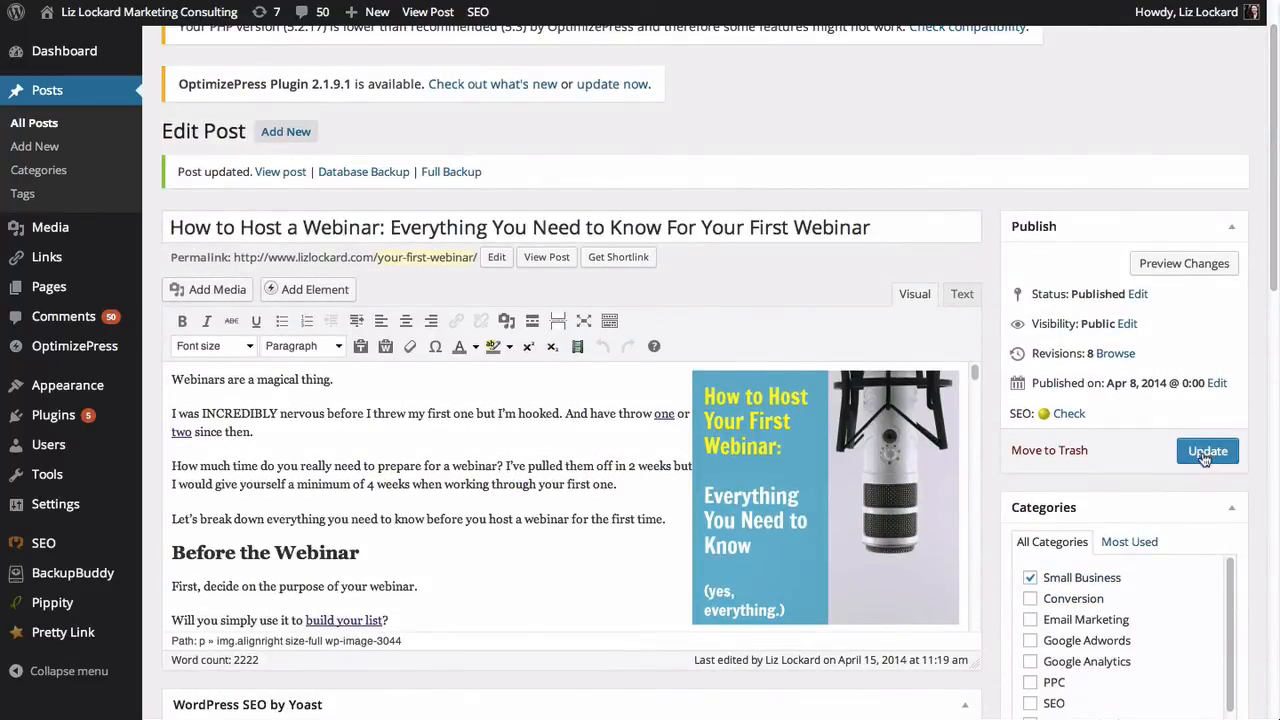